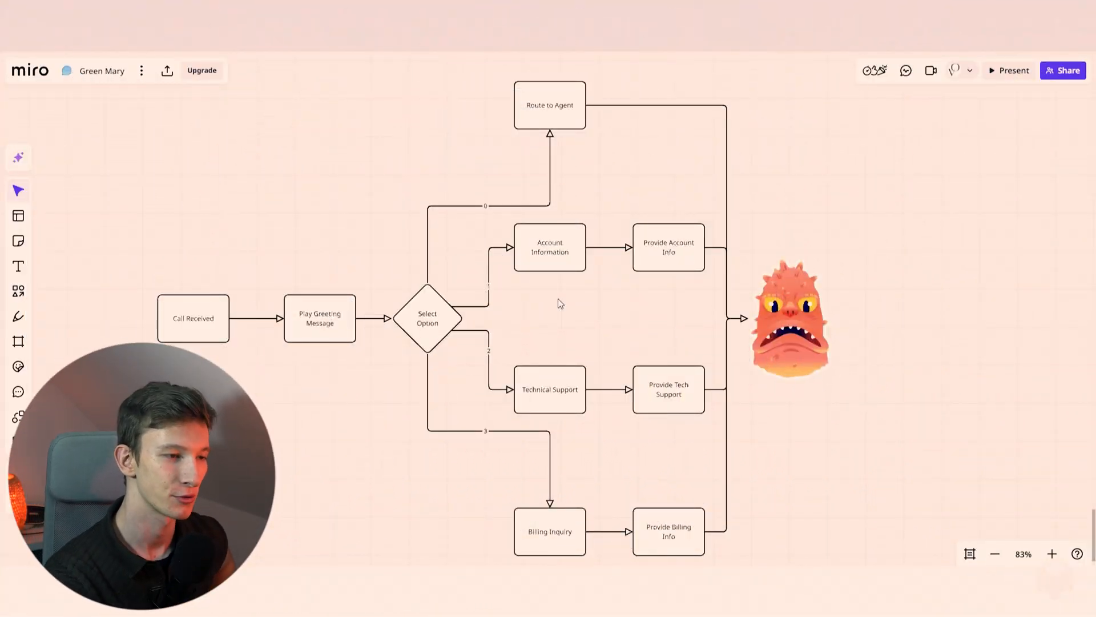
mouse_move(549, 304)
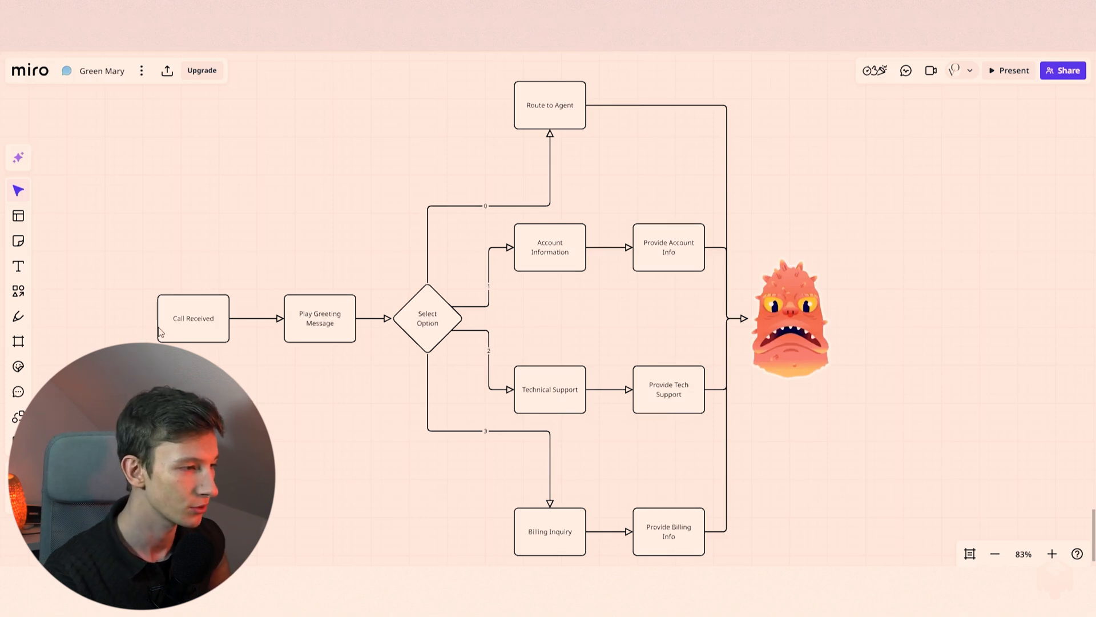
Review the standard pipeline's Play Greeting, Technical Support, Route to Agent and Account Information steps.
click(319, 318)
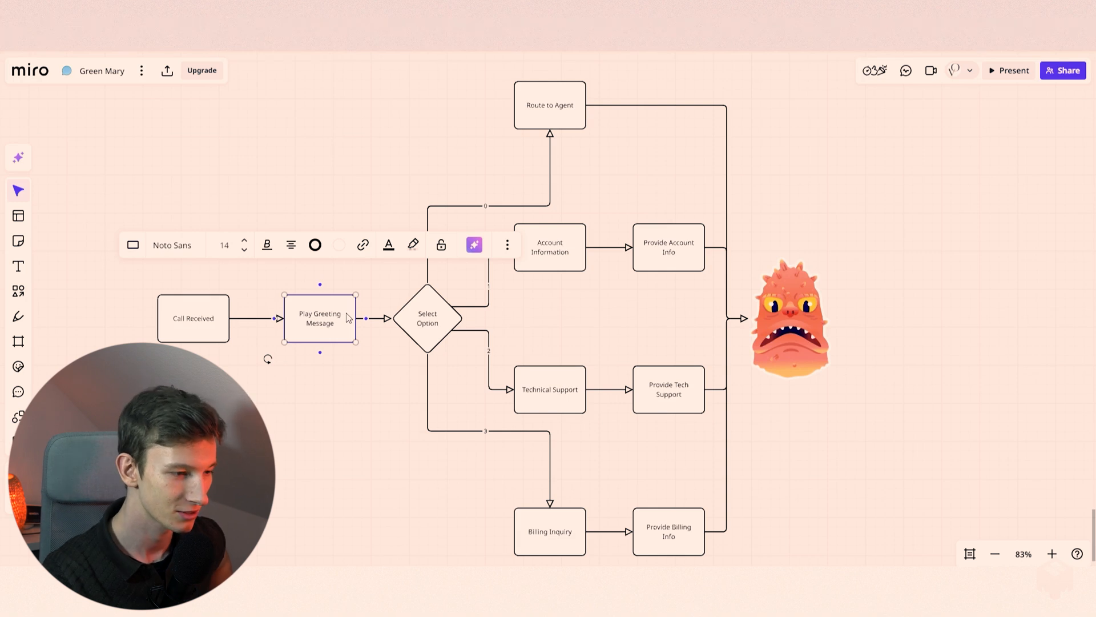
click(377, 347)
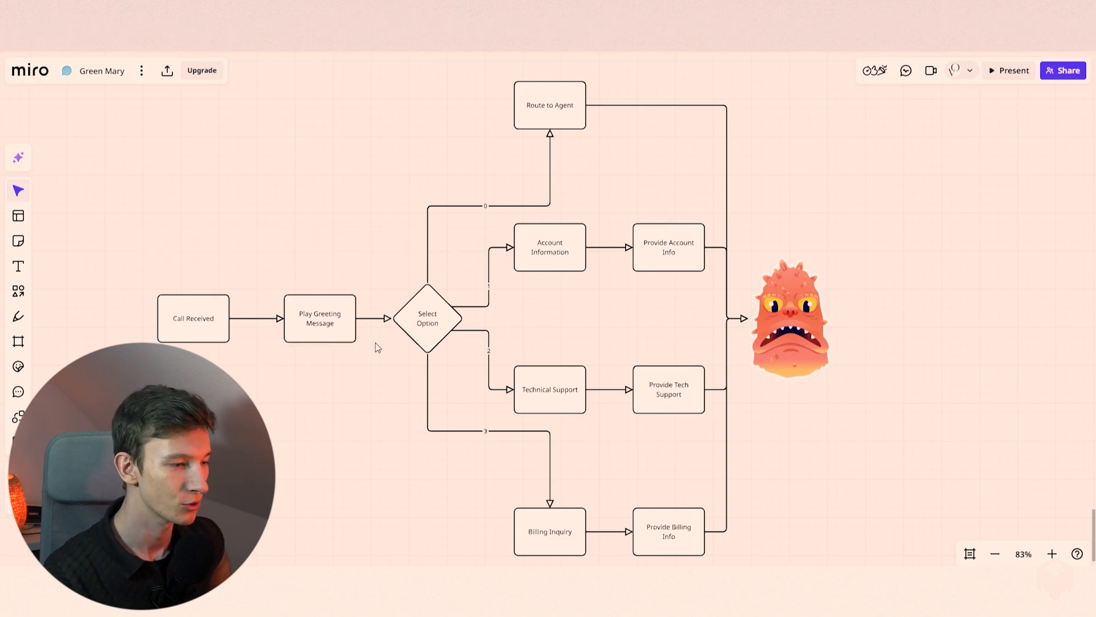
mouse_move(483, 207)
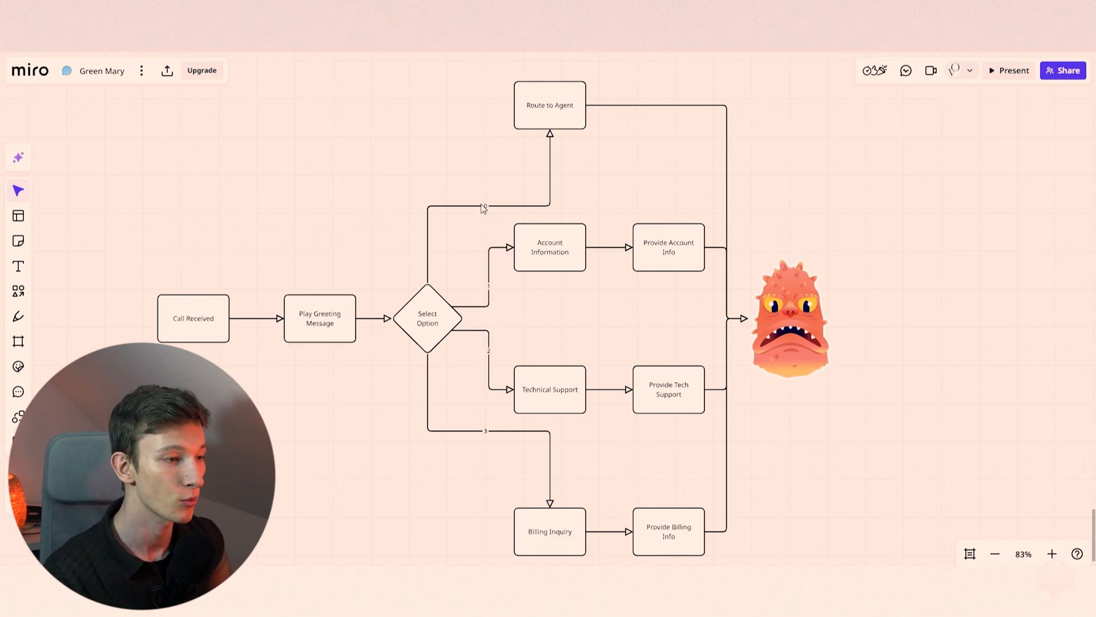
mouse_move(489, 439)
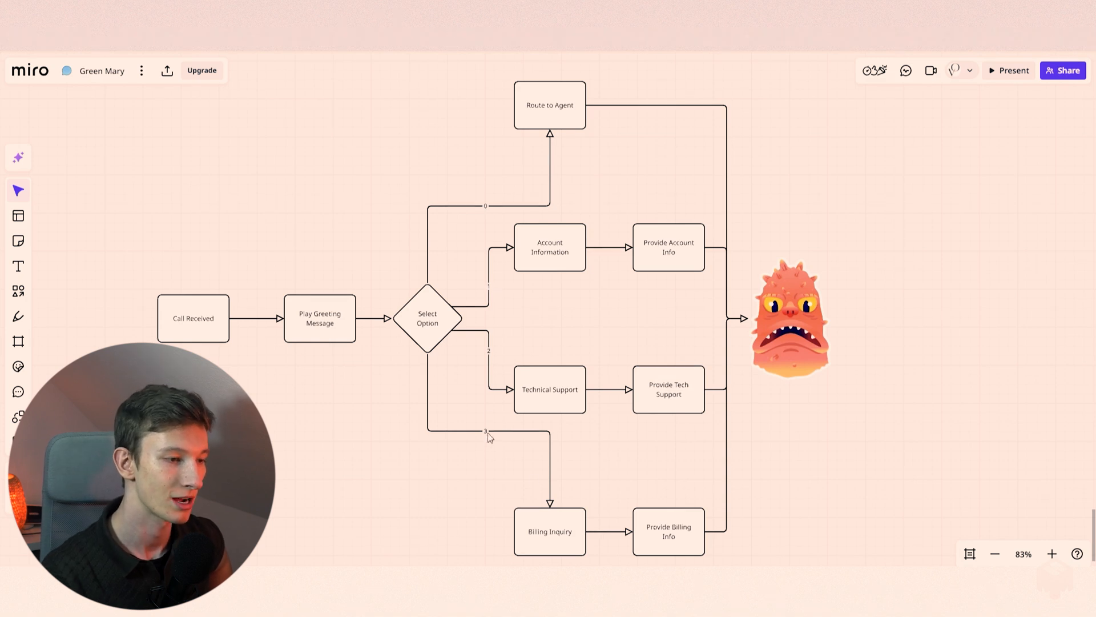
click(549, 389)
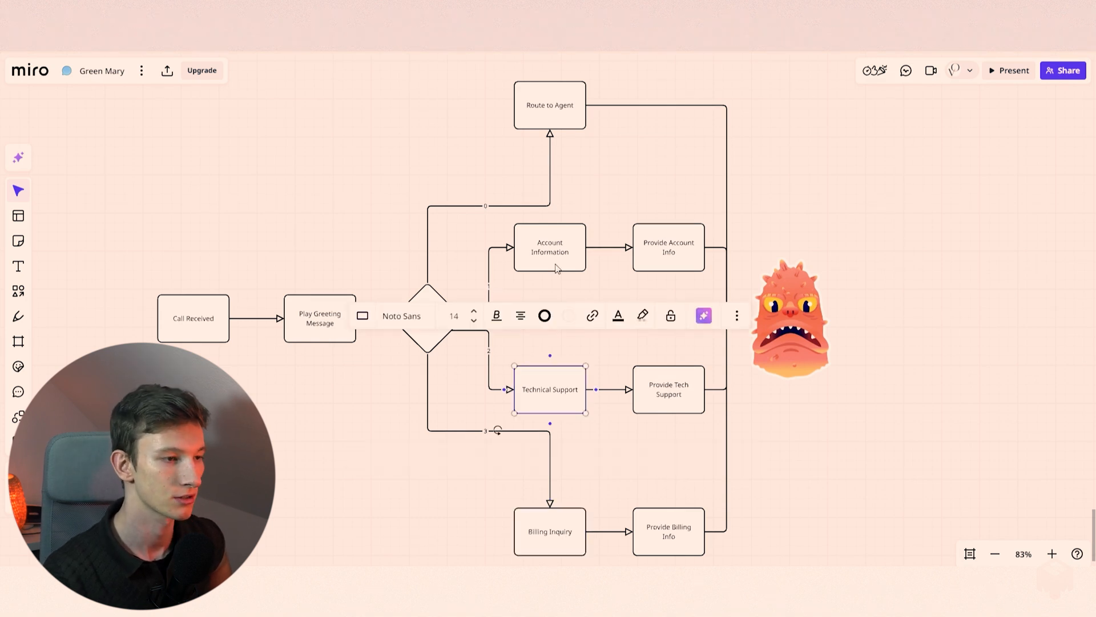
click(549, 105)
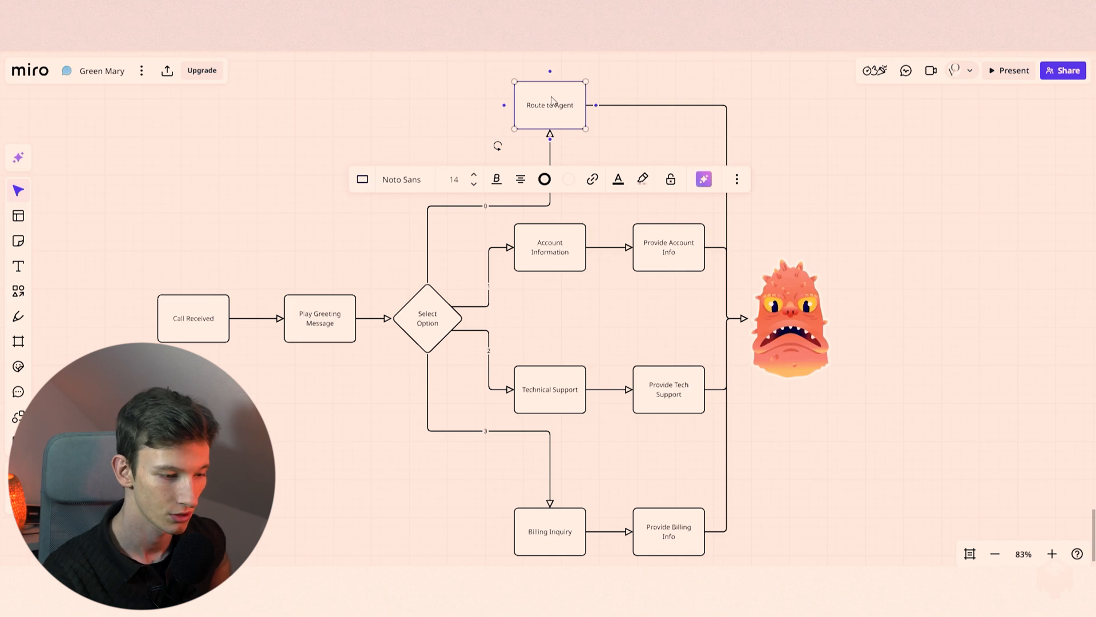
click(451, 109)
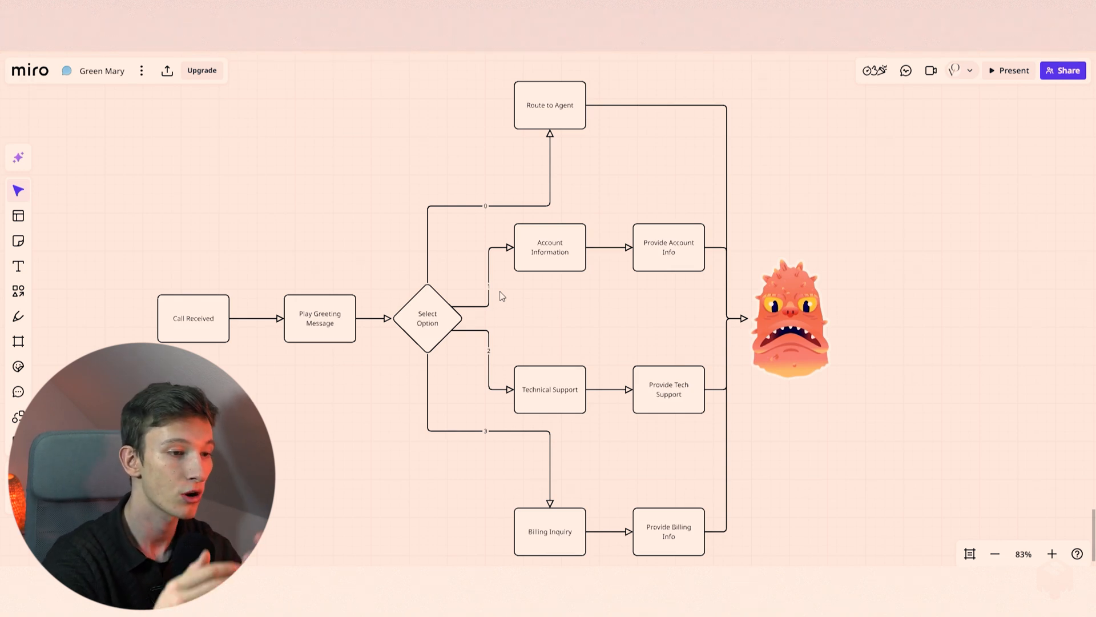
click(549, 247)
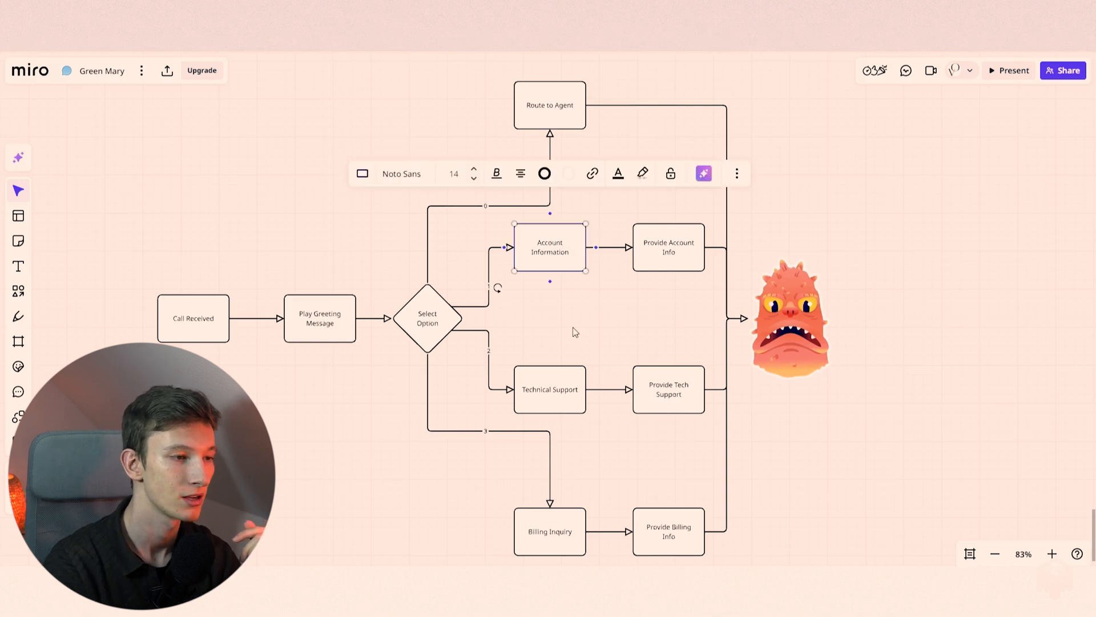
click(575, 331)
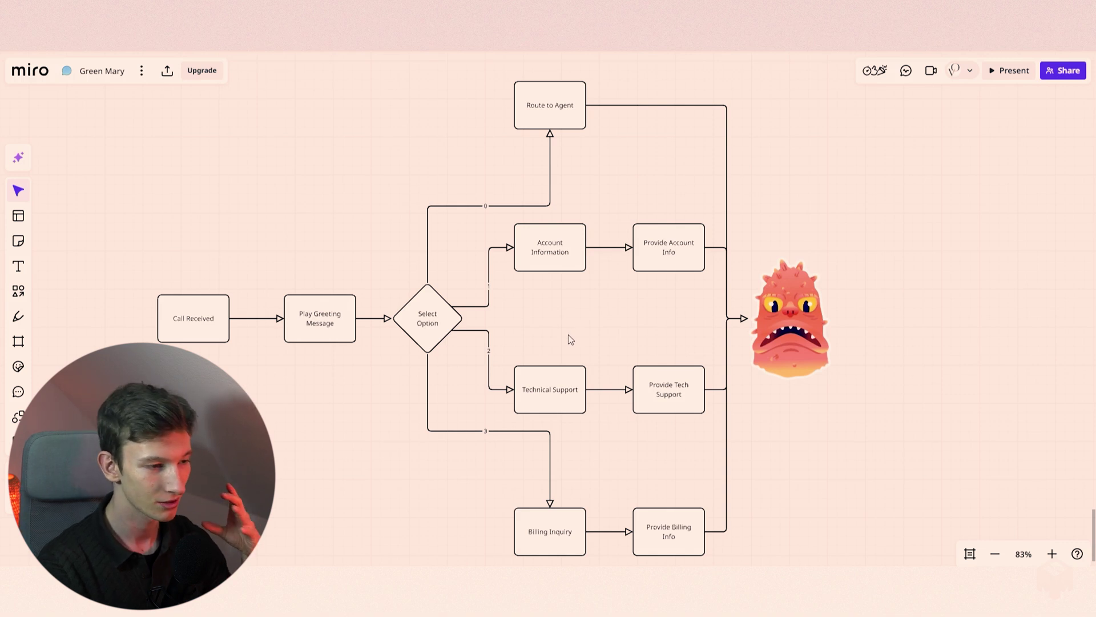
mouse_move(561, 308)
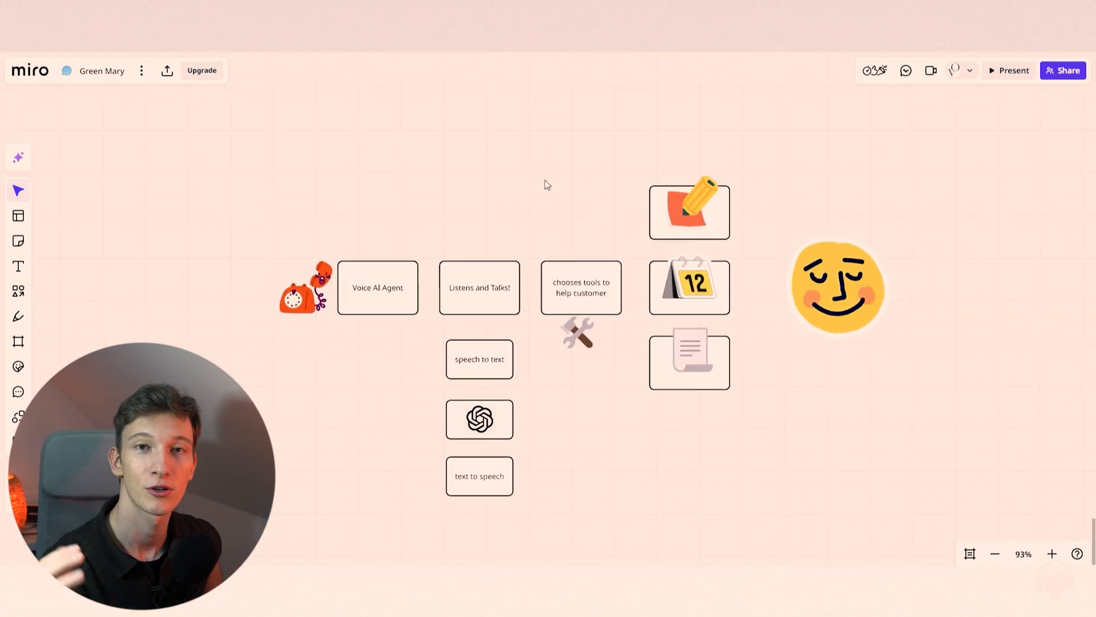
mouse_move(403, 310)
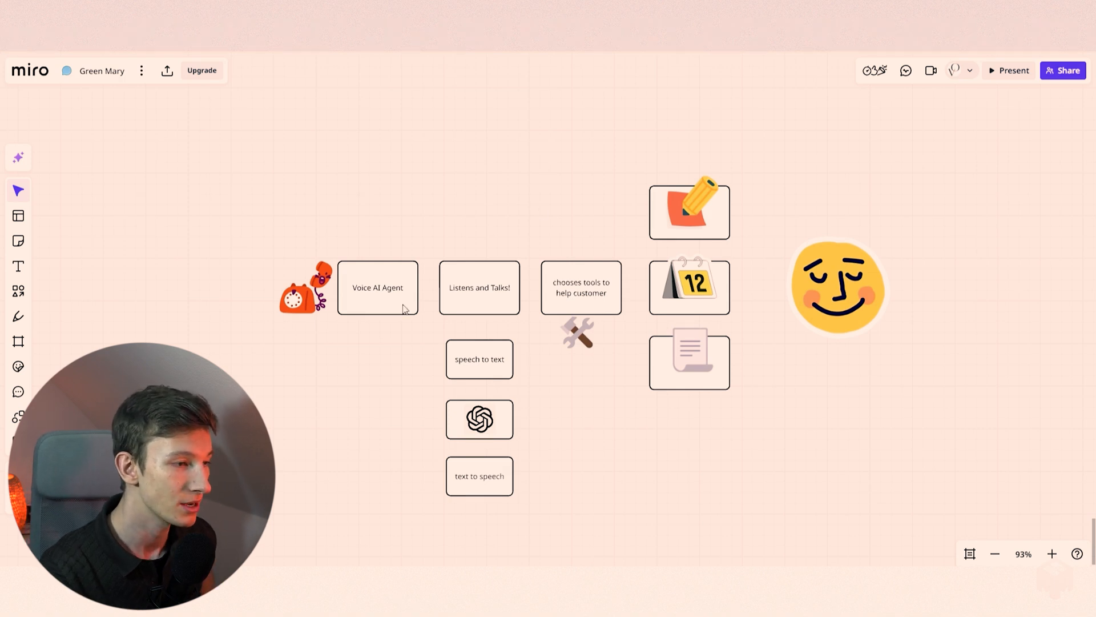
Move down to the 'chooses tools to help customer' box with its calendar and document stickers.
click(377, 288)
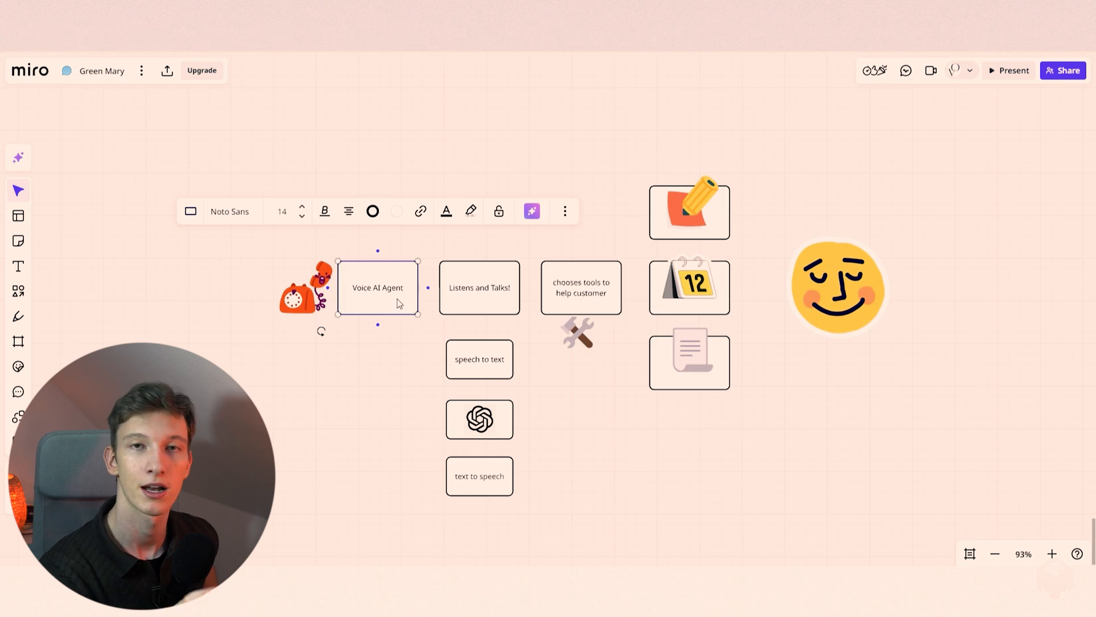
scroll(down, 3)
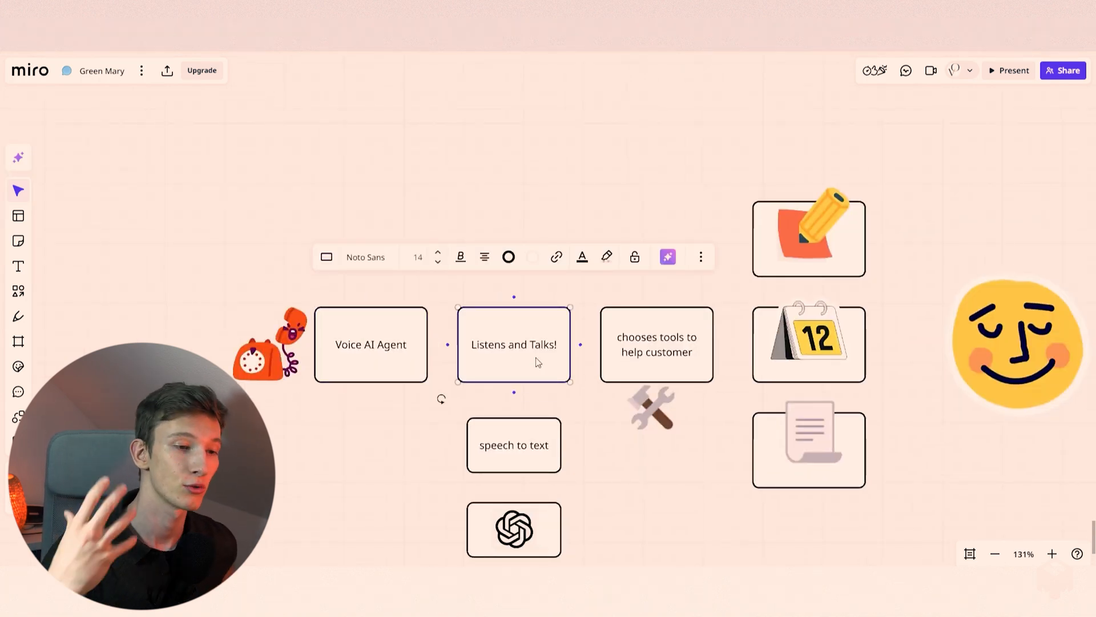
click(656, 345)
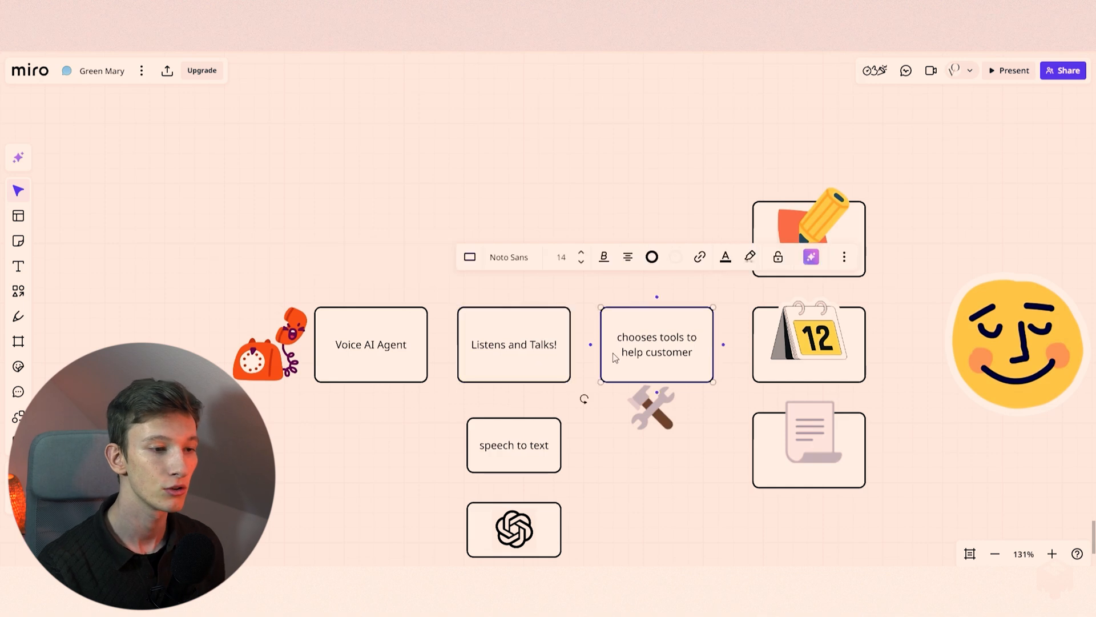
mouse_move(836, 242)
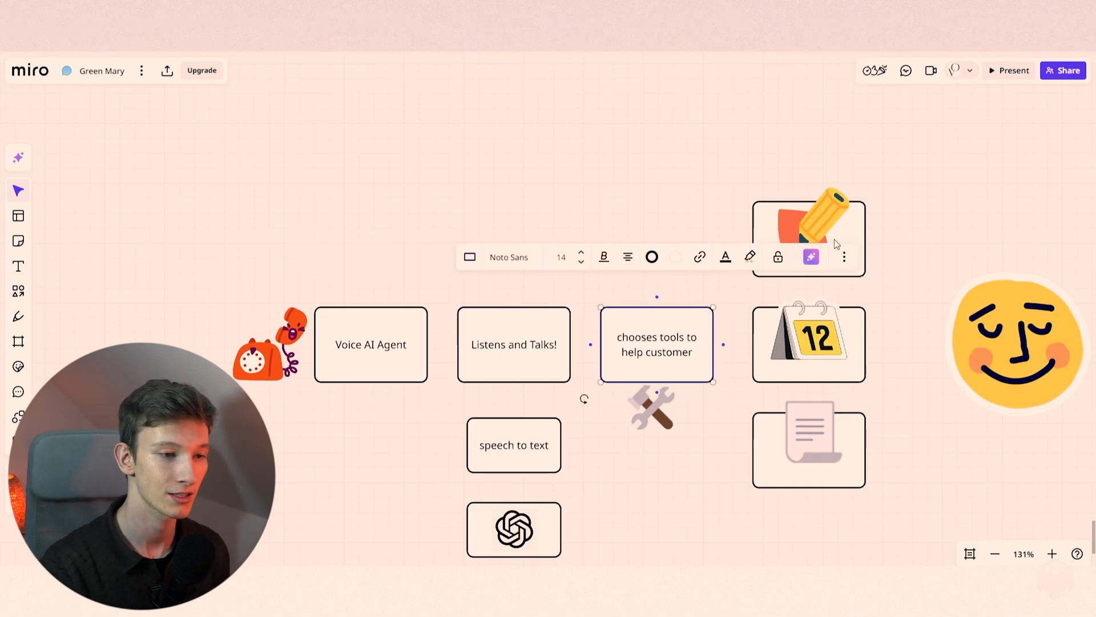
click(809, 340)
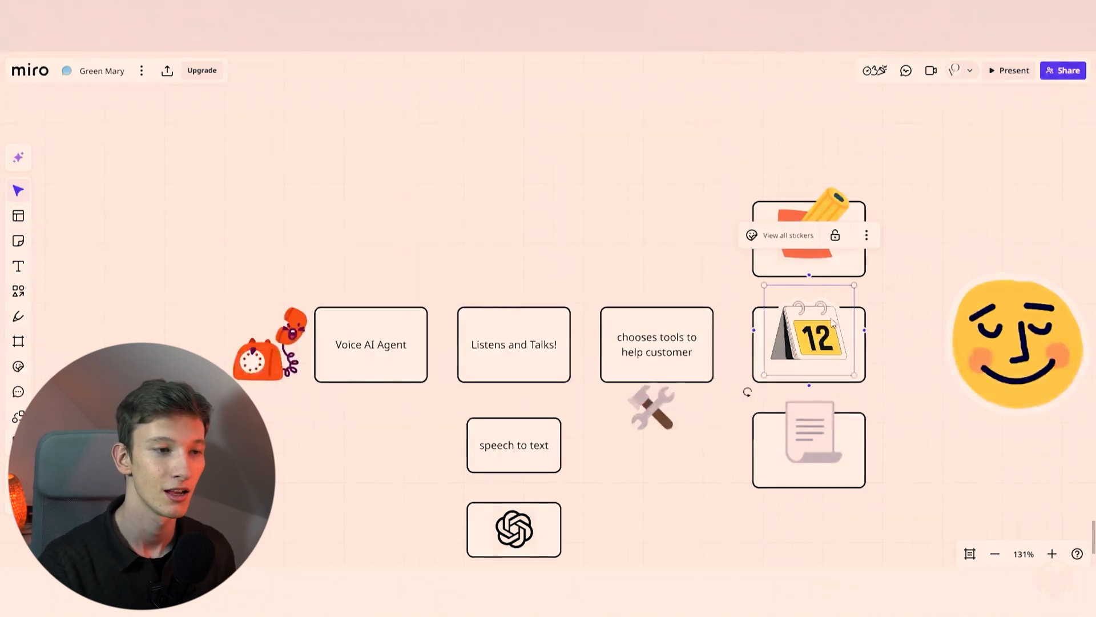
click(809, 449)
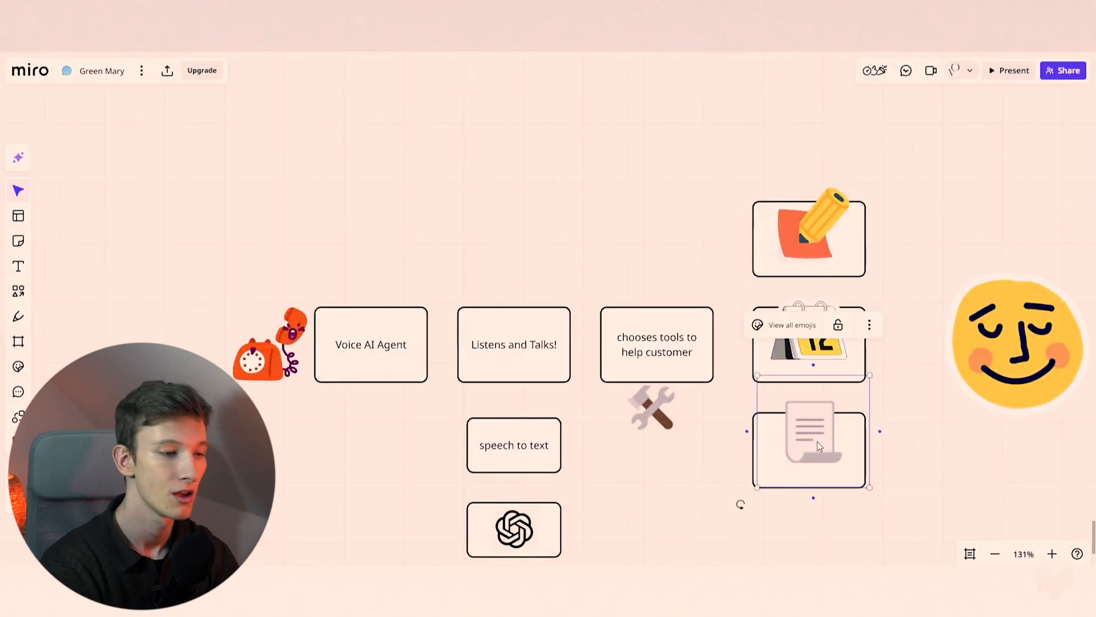
mouse_move(664, 492)
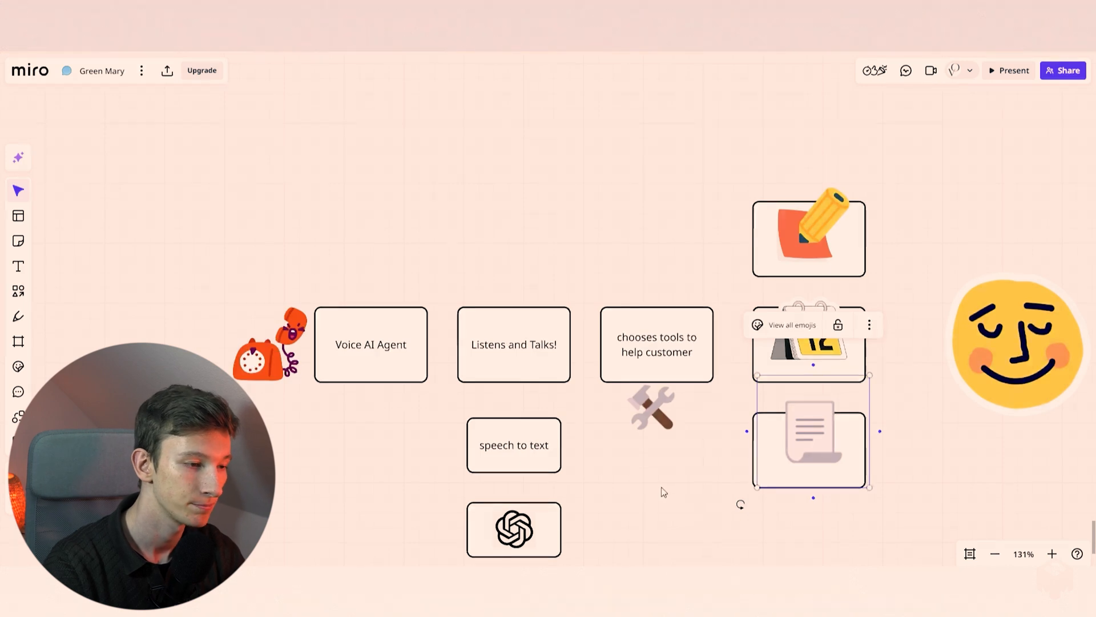
scroll(down, 3)
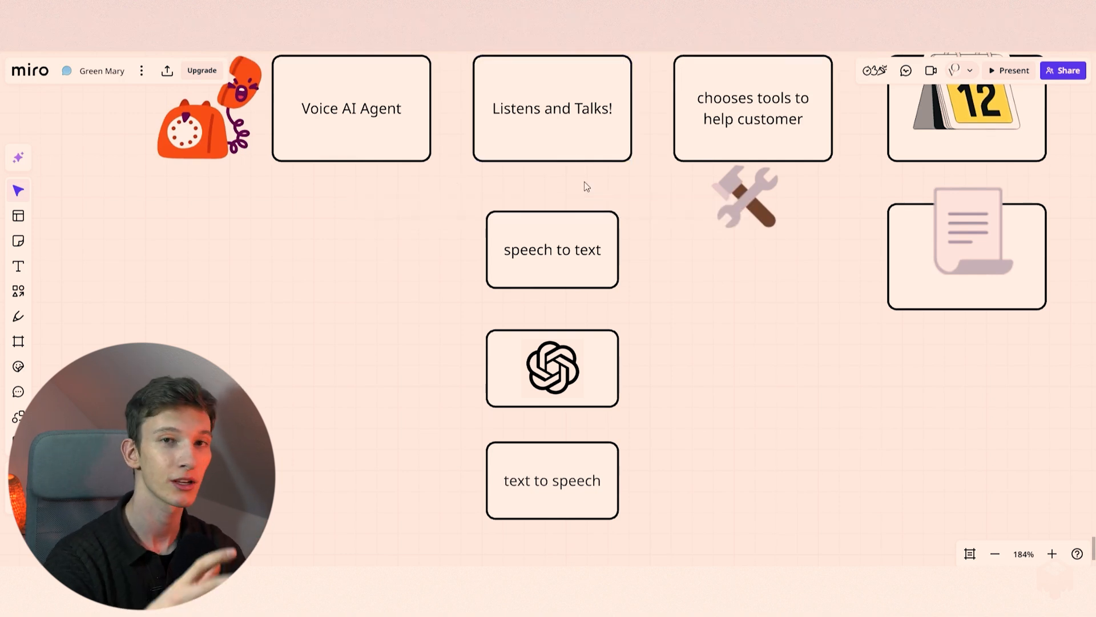
mouse_move(559, 315)
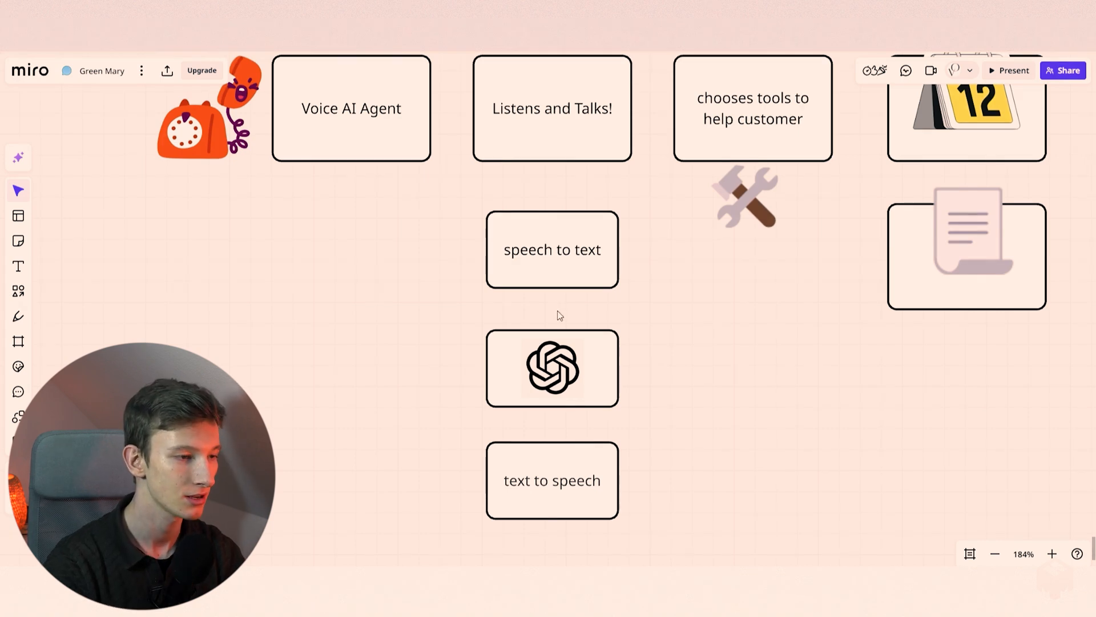
Reach Sesame's pipeline and draw a line out from the OpenAI logo box toward the context, emotion stages.
click(552, 369)
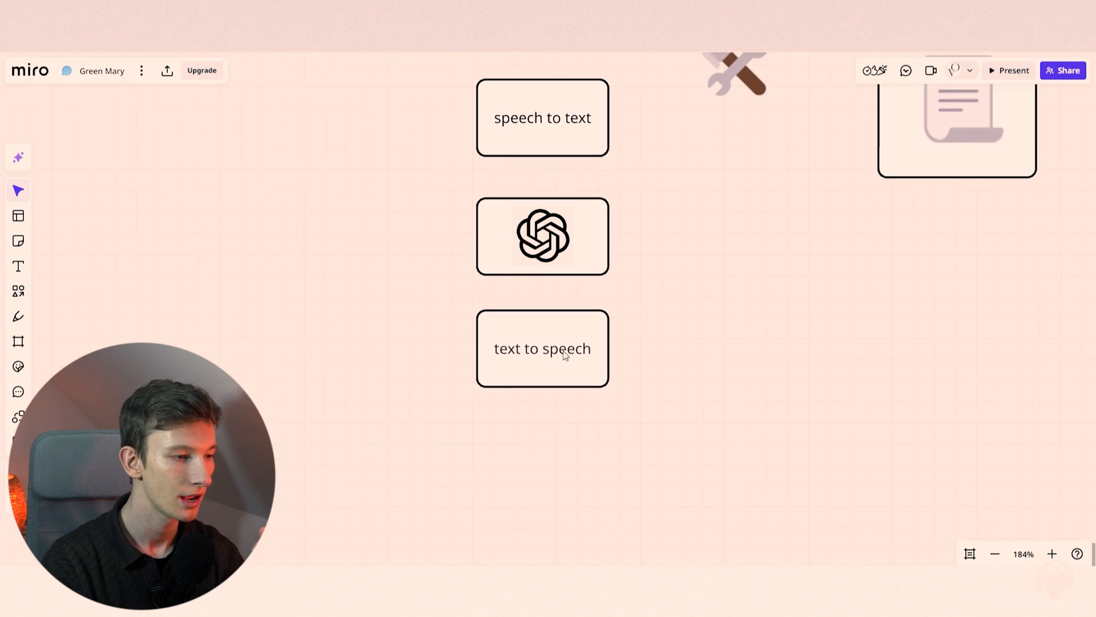
click(543, 236)
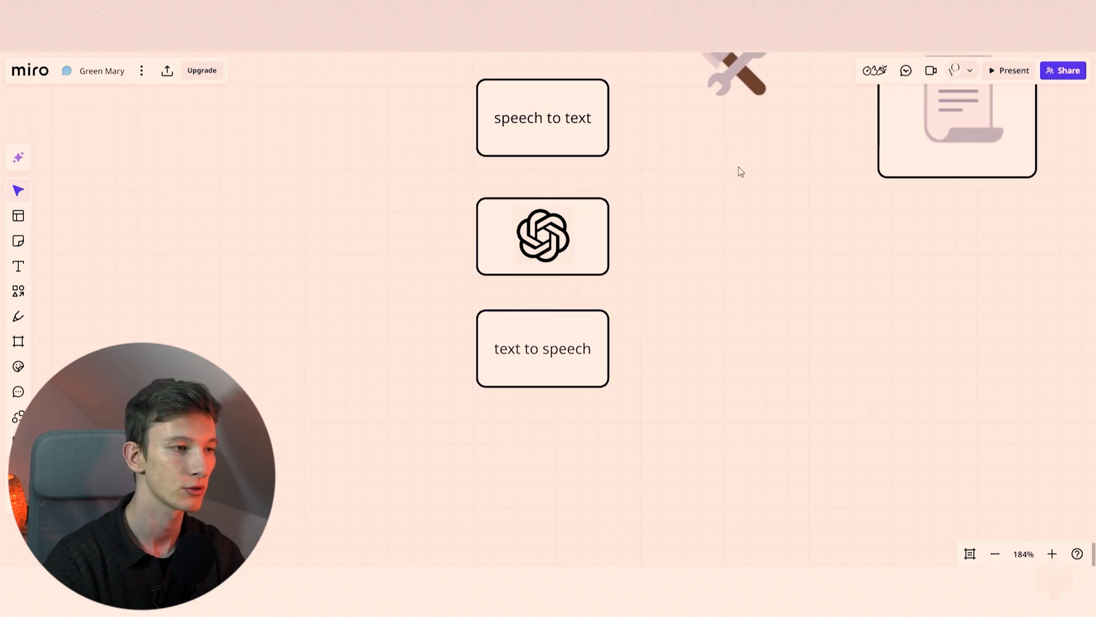
click(543, 116)
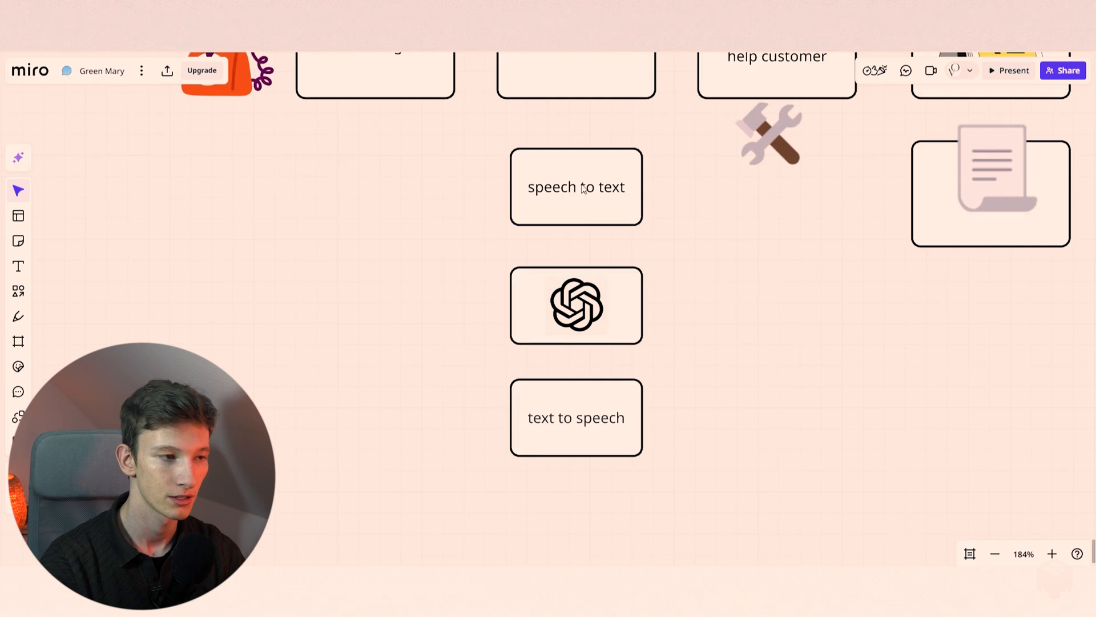
mouse_move(634, 317)
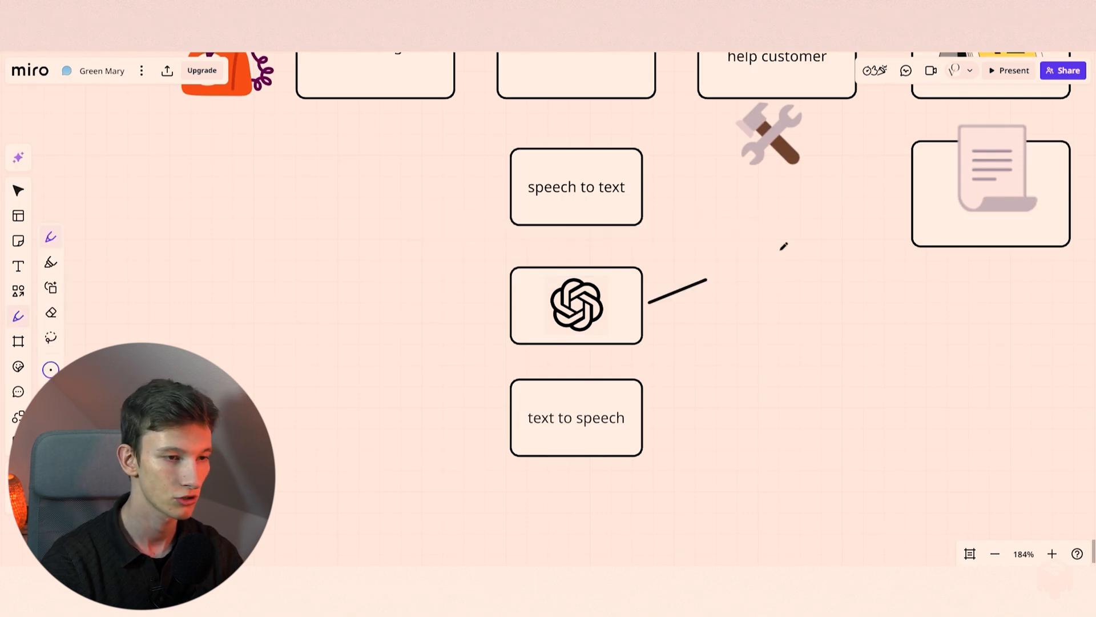
drag(647, 302, 989, 168)
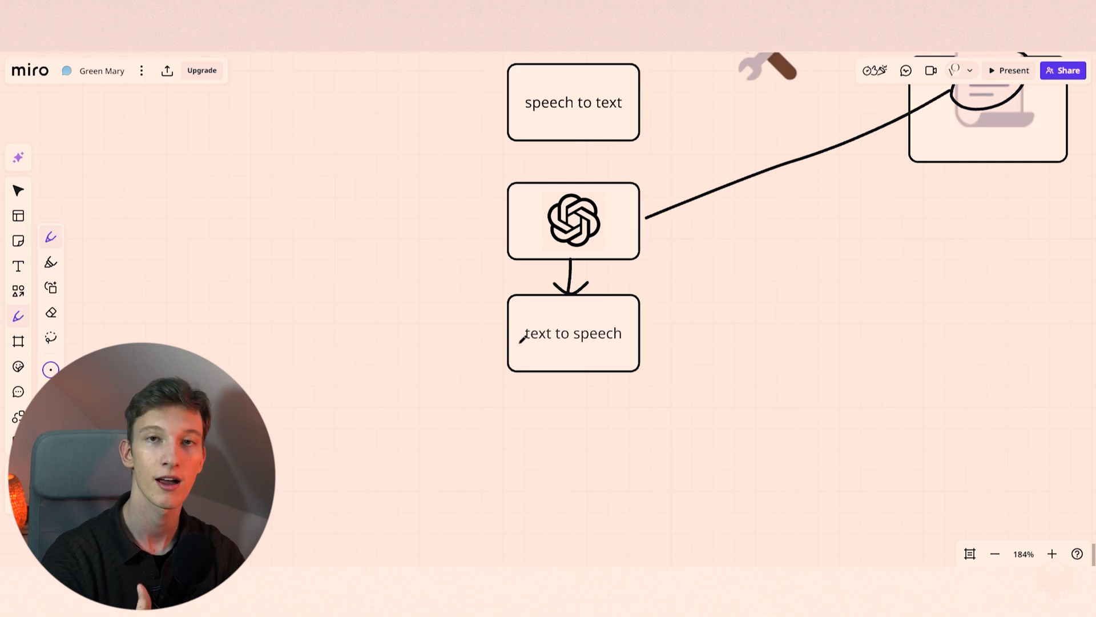
drag(523, 345, 570, 342)
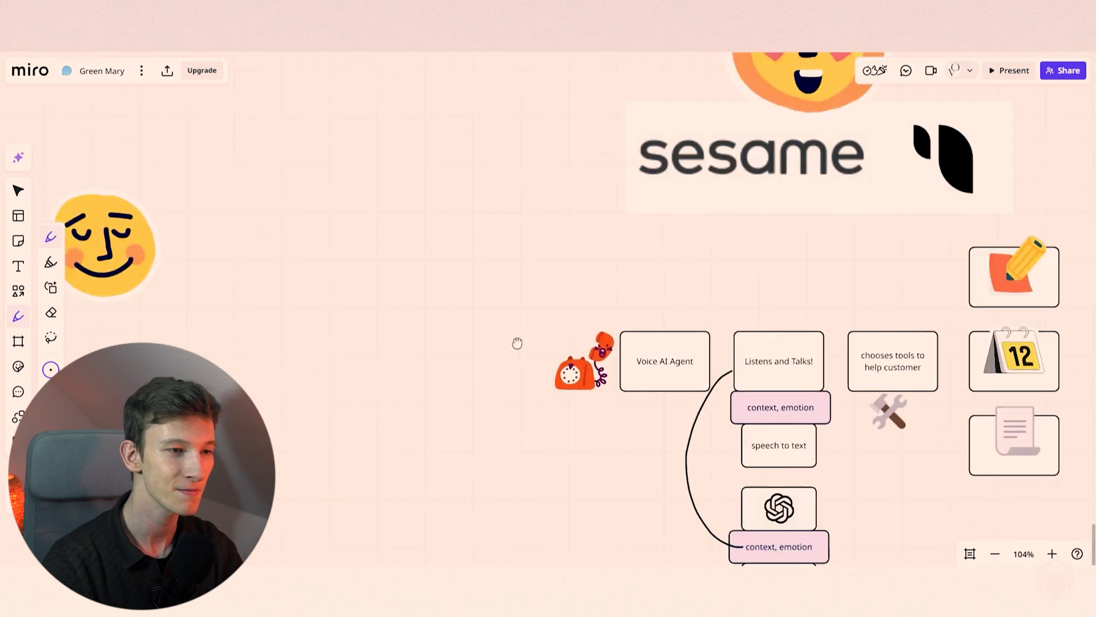
With the red pen, underline the upper 'context, emotion' label and link the lower one to text to speech.
scroll(down, 3)
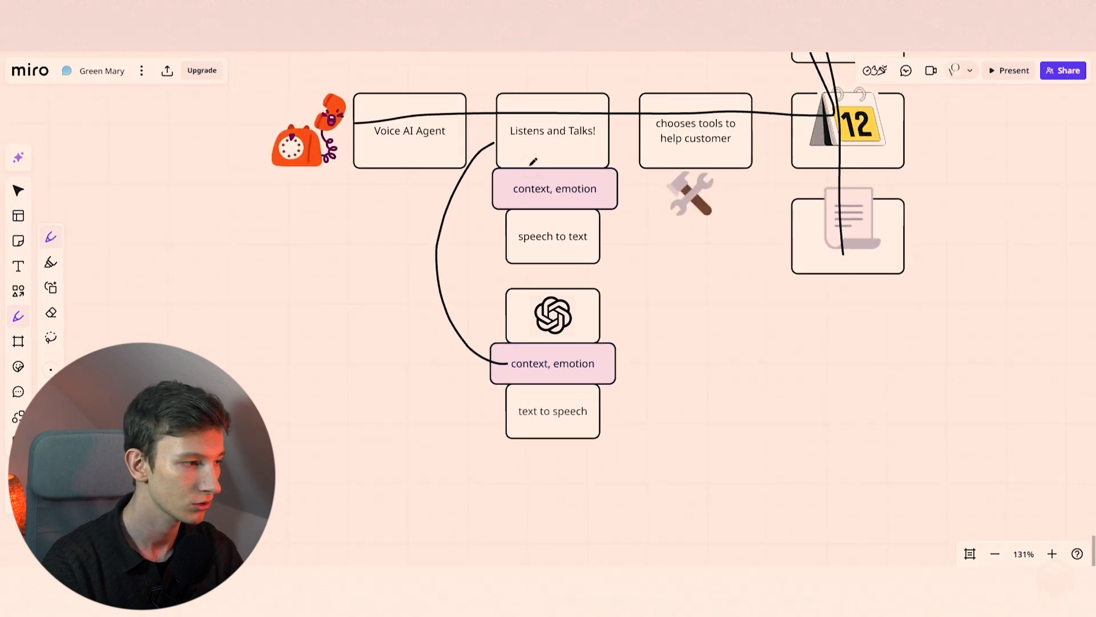
click(50, 235)
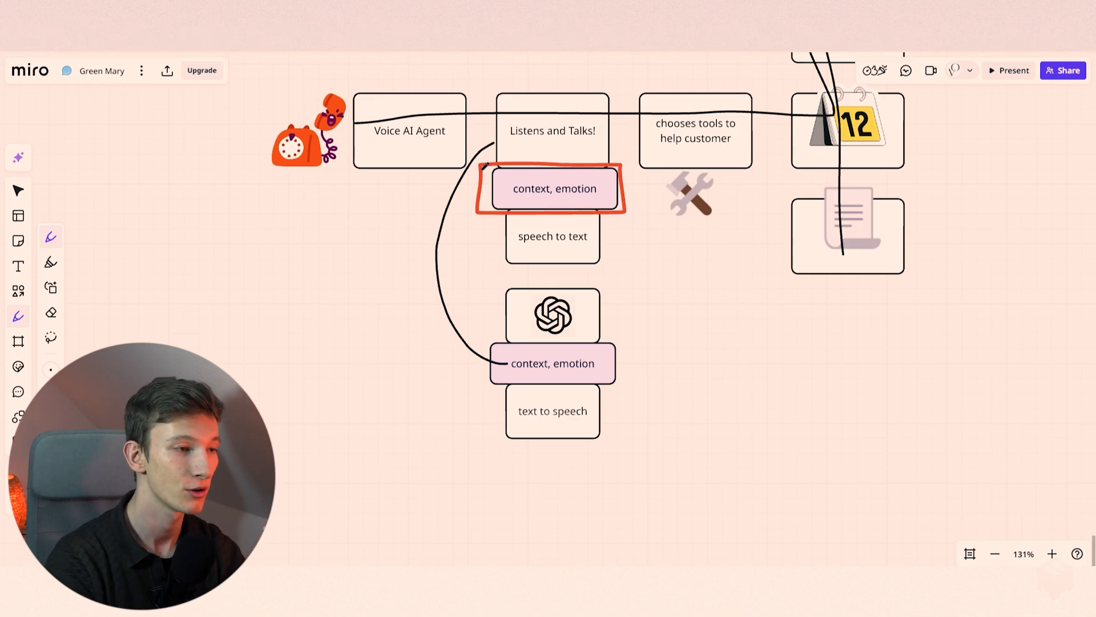
drag(498, 201, 559, 200)
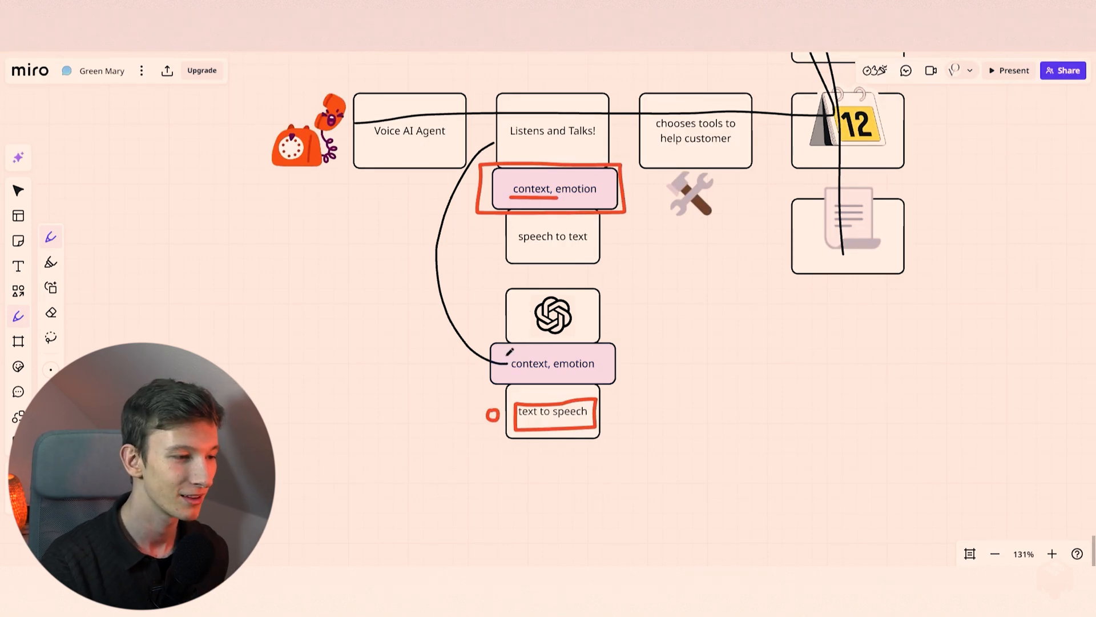
drag(497, 366, 493, 412)
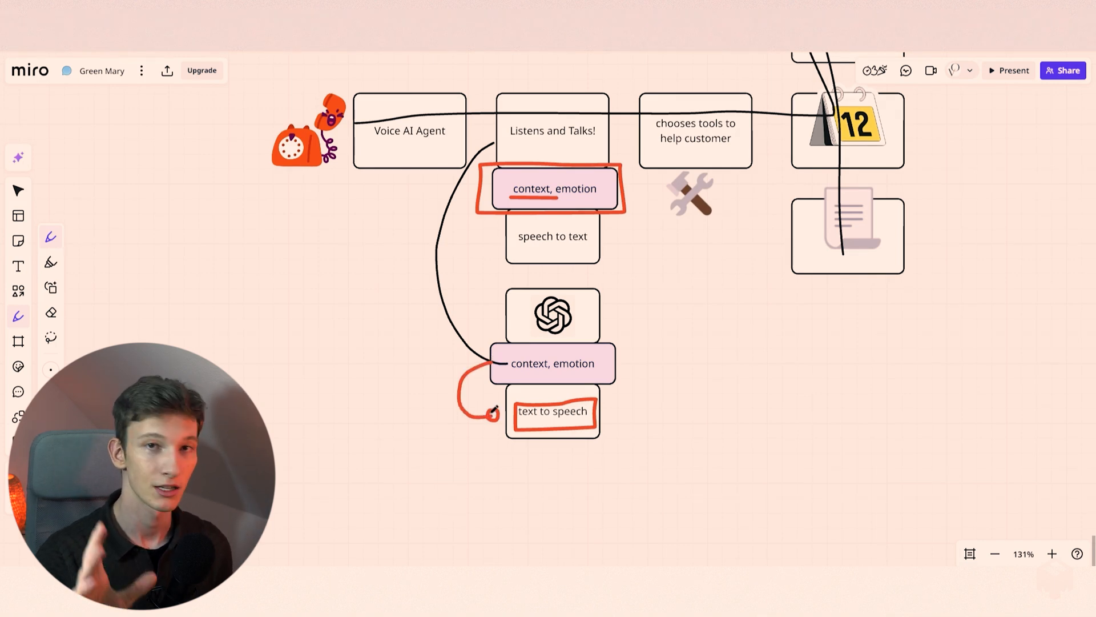
Zoom out and draw a large red frame around the standard pipeline.
scroll(down, 3)
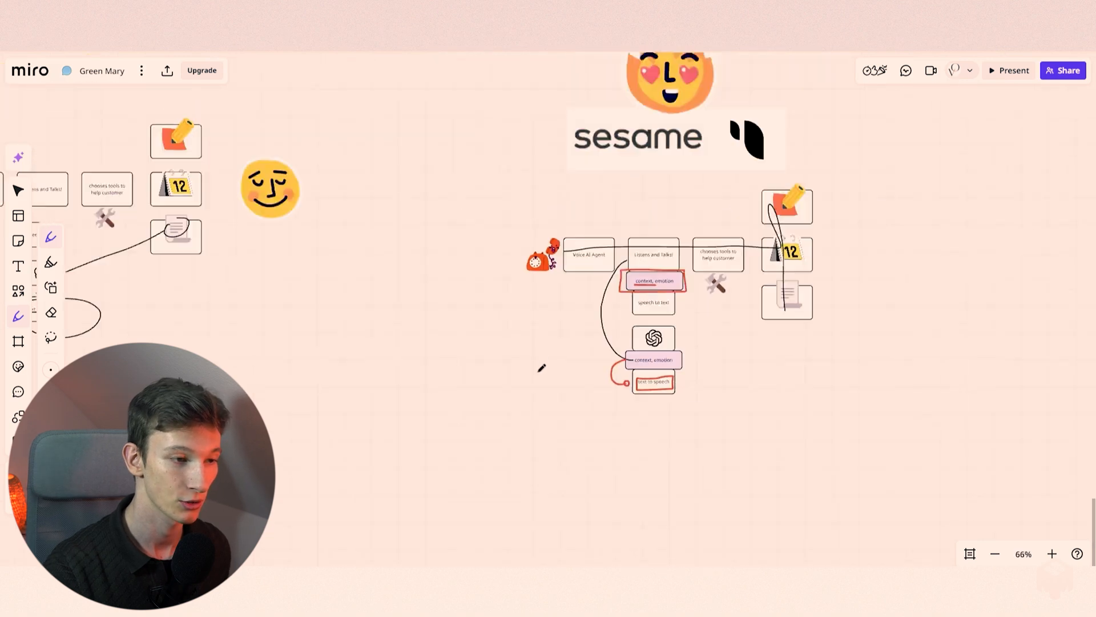
scroll(down, 3)
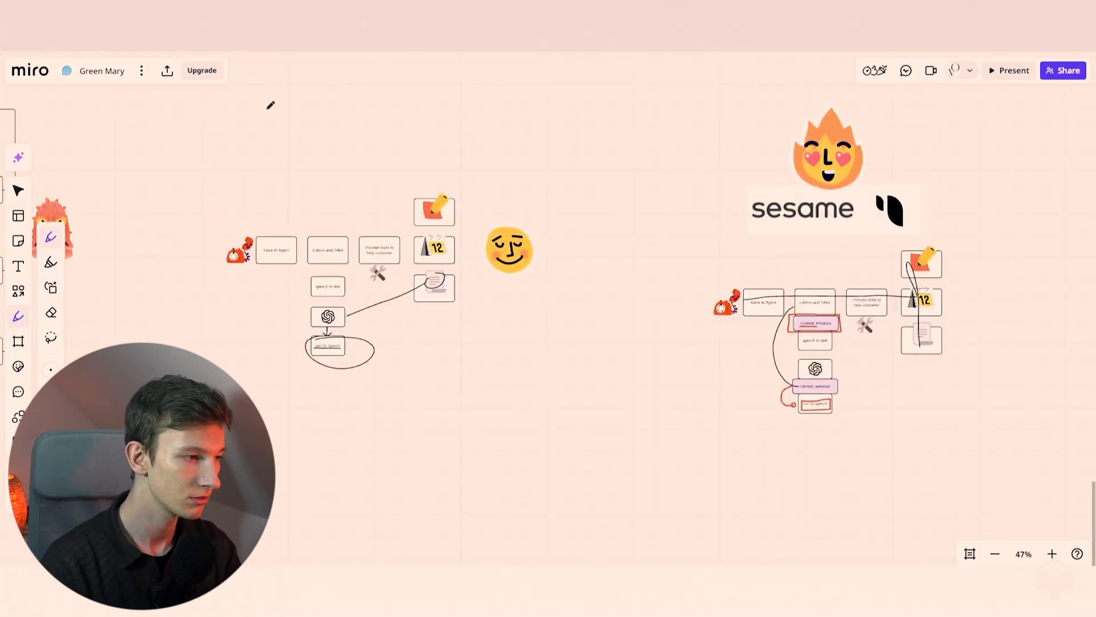
drag(217, 126, 665, 402)
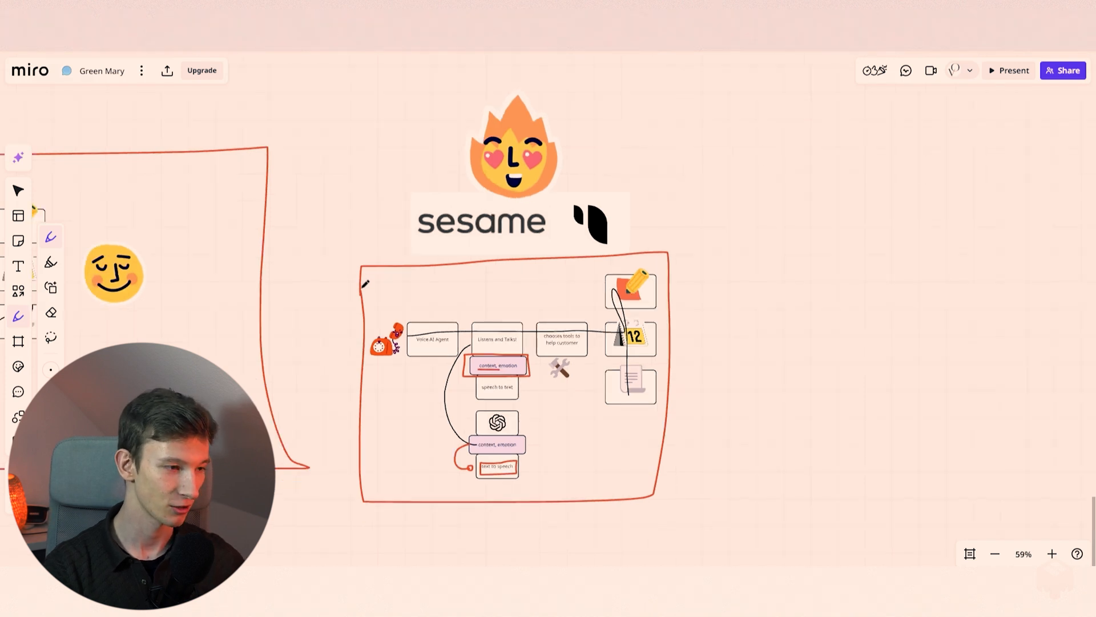
scroll(down, 3)
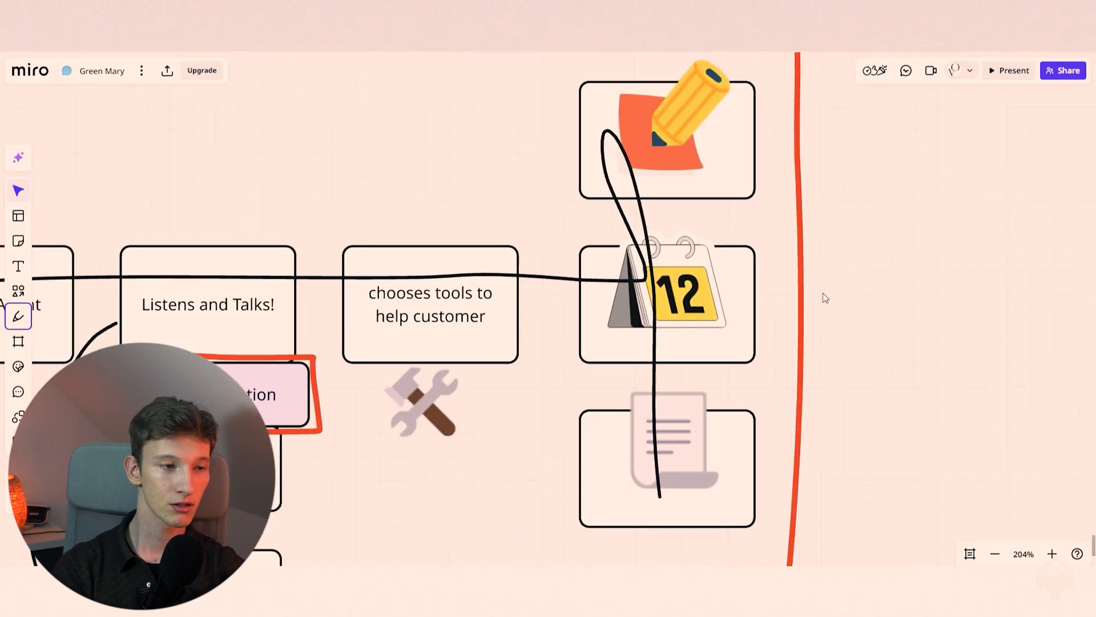
mouse_move(733, 303)
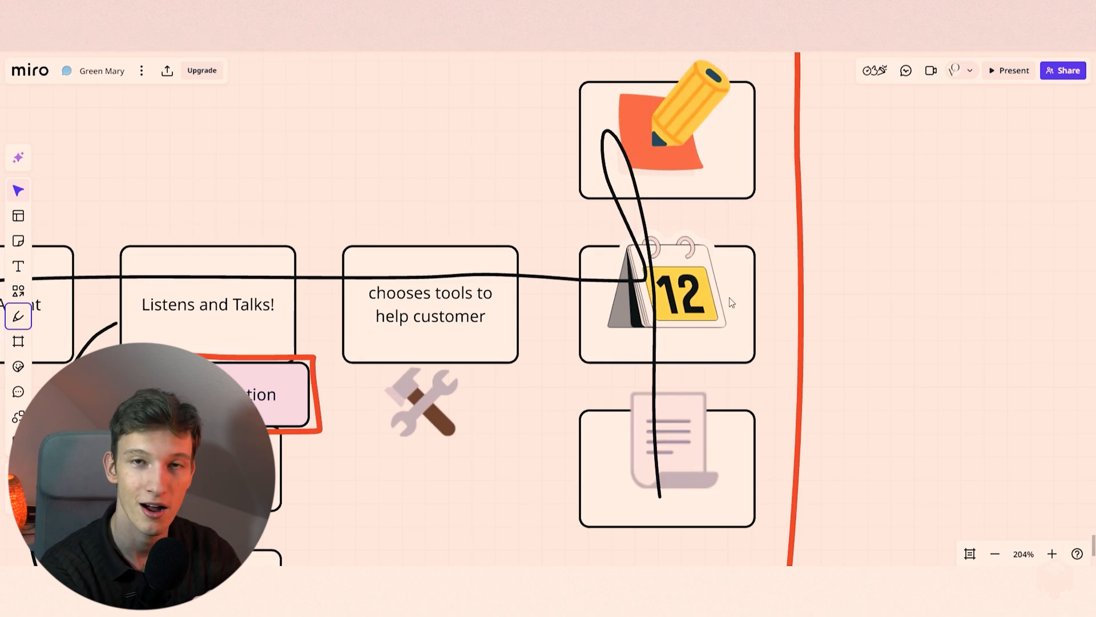
Zoom out to 59% so the full Sesame pipeline frame shows beside the standard pipeline.
scroll(down, 3)
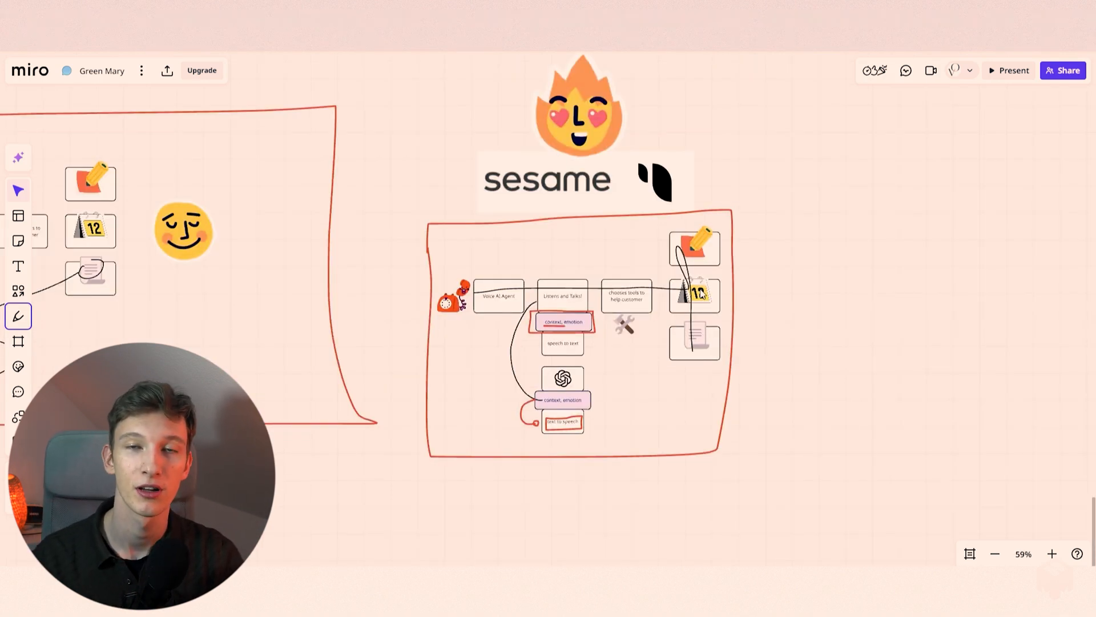